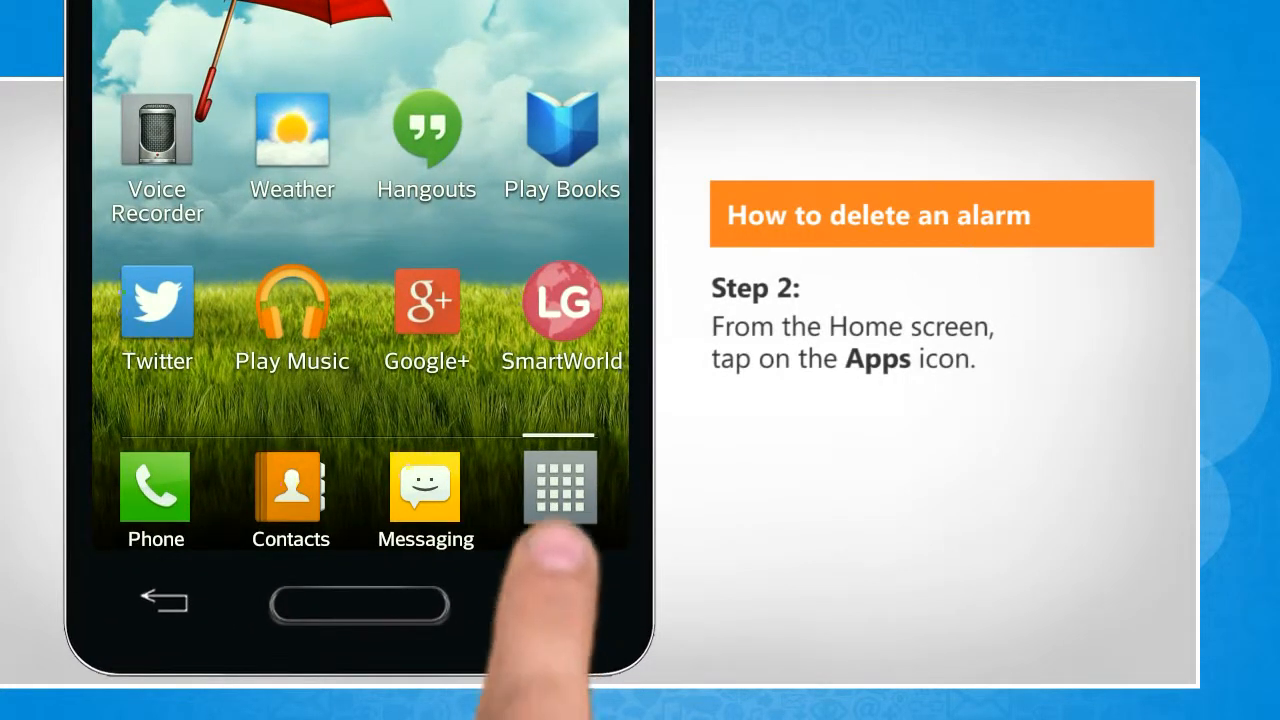
# Step: Launch the Alarm/Clock app from the home screen's full app list
pyautogui.click(560, 488)
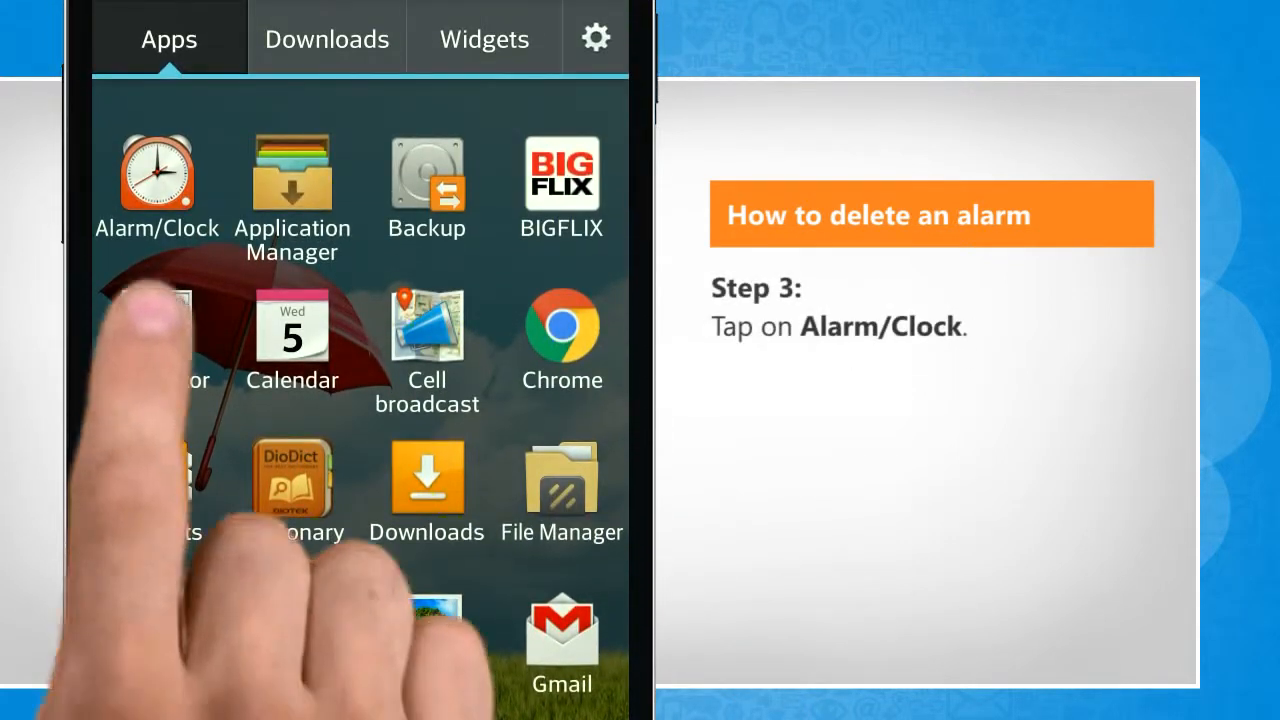
pyautogui.click(156, 176)
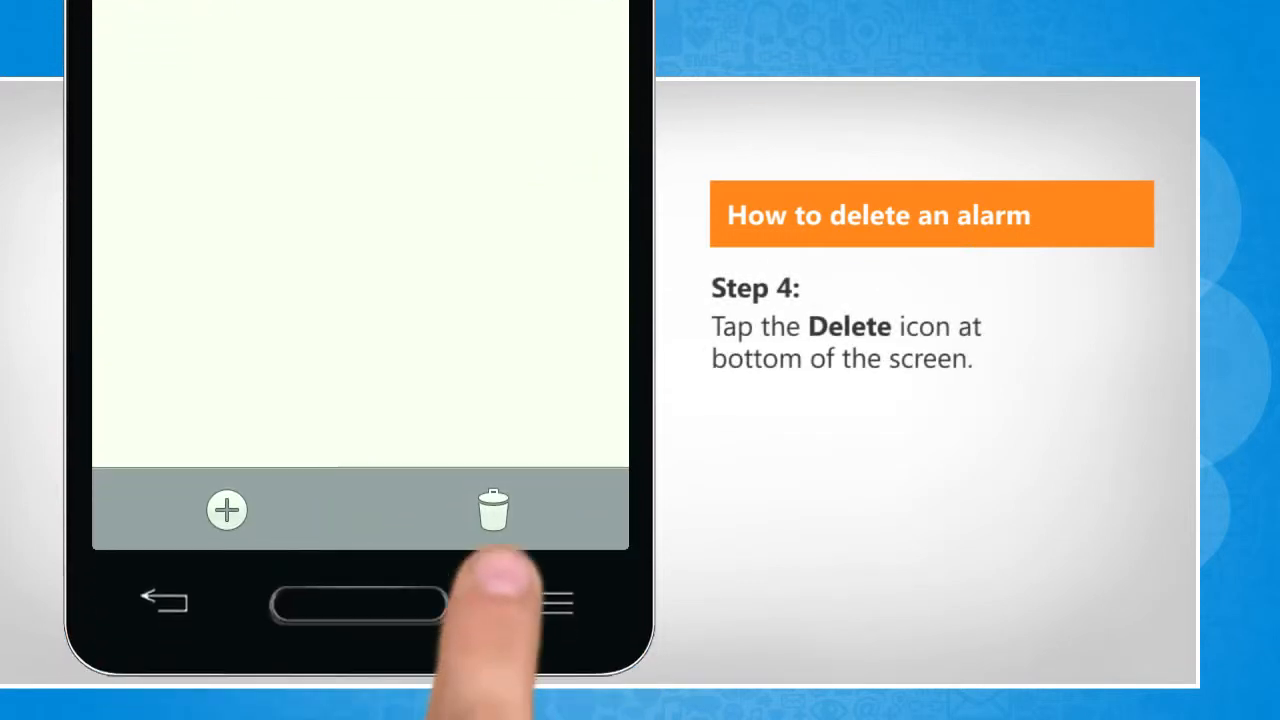
# Step: Delete the chosen alarm via the trash icon and confirm, leaving only the 1:00 PM alarm
pyautogui.click(492, 510)
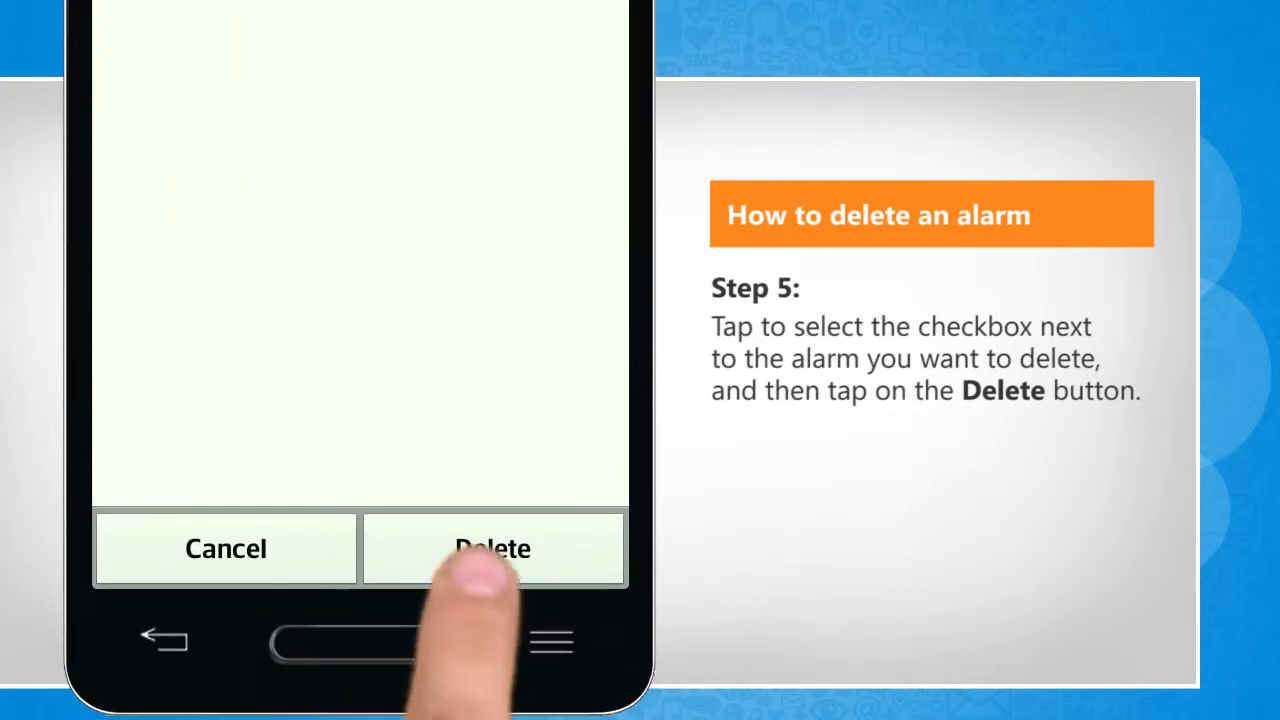
pyautogui.click(492, 548)
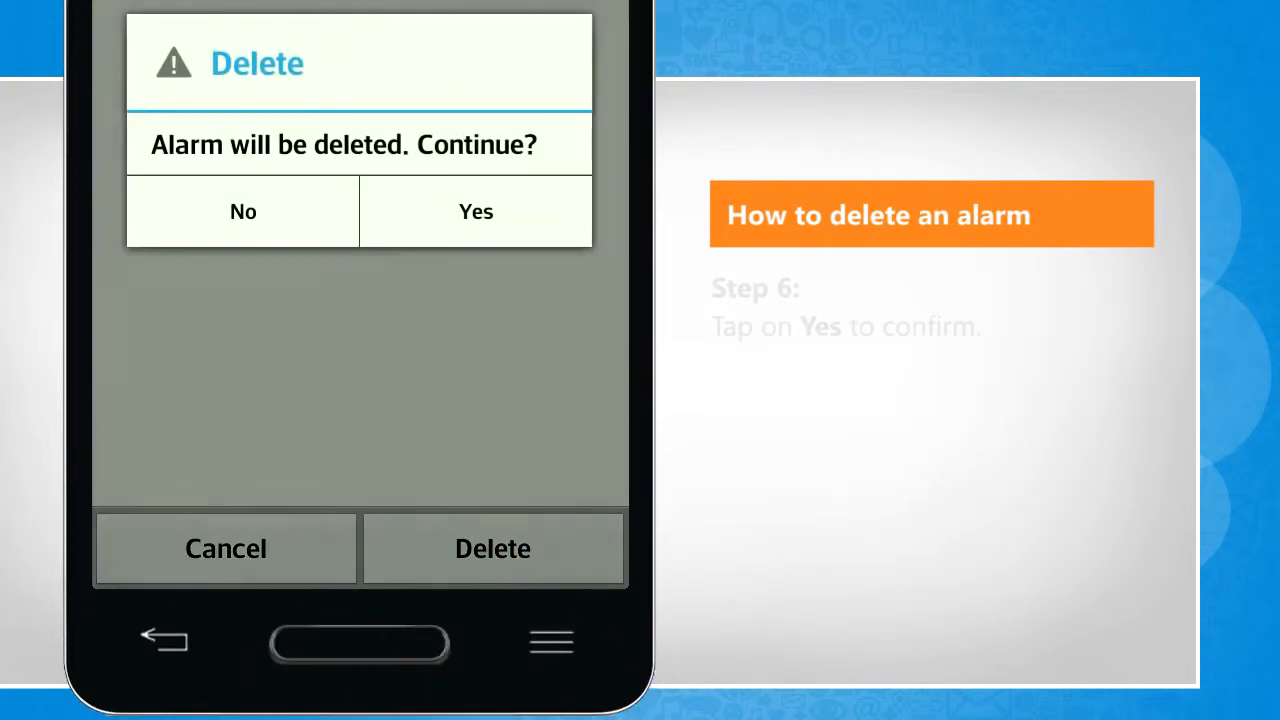
pyautogui.click(476, 212)
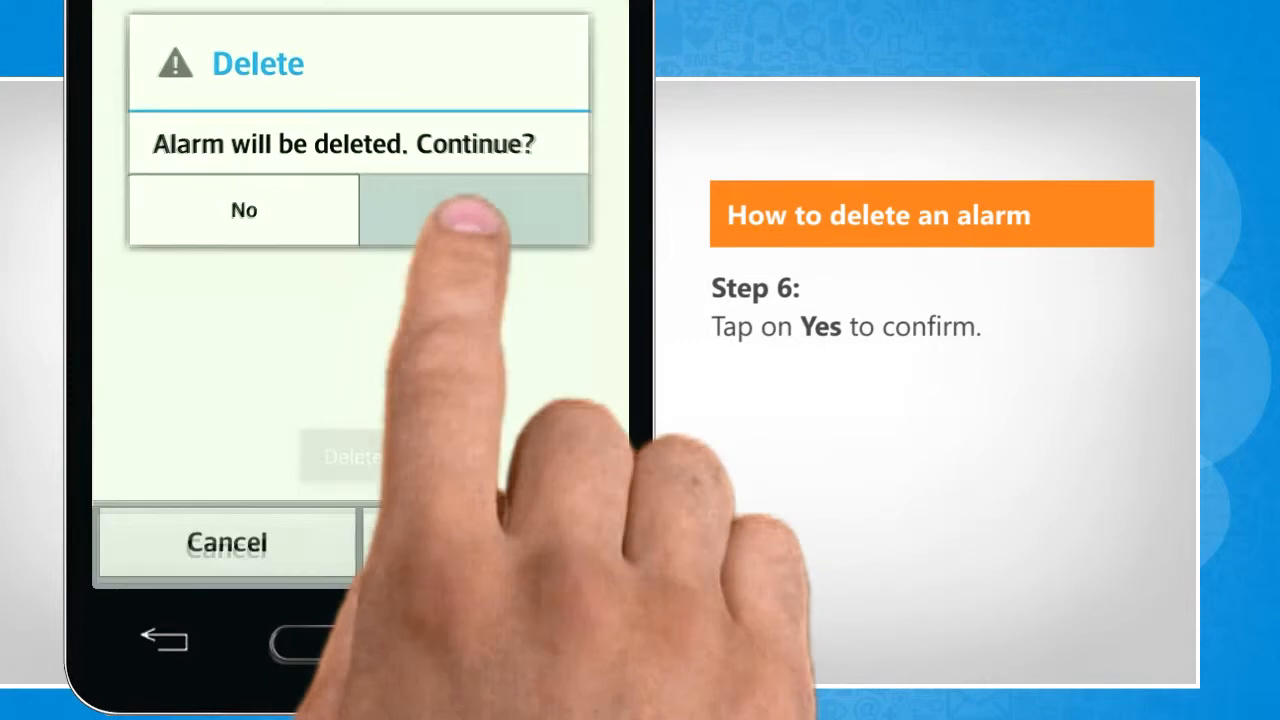
pyautogui.click(476, 210)
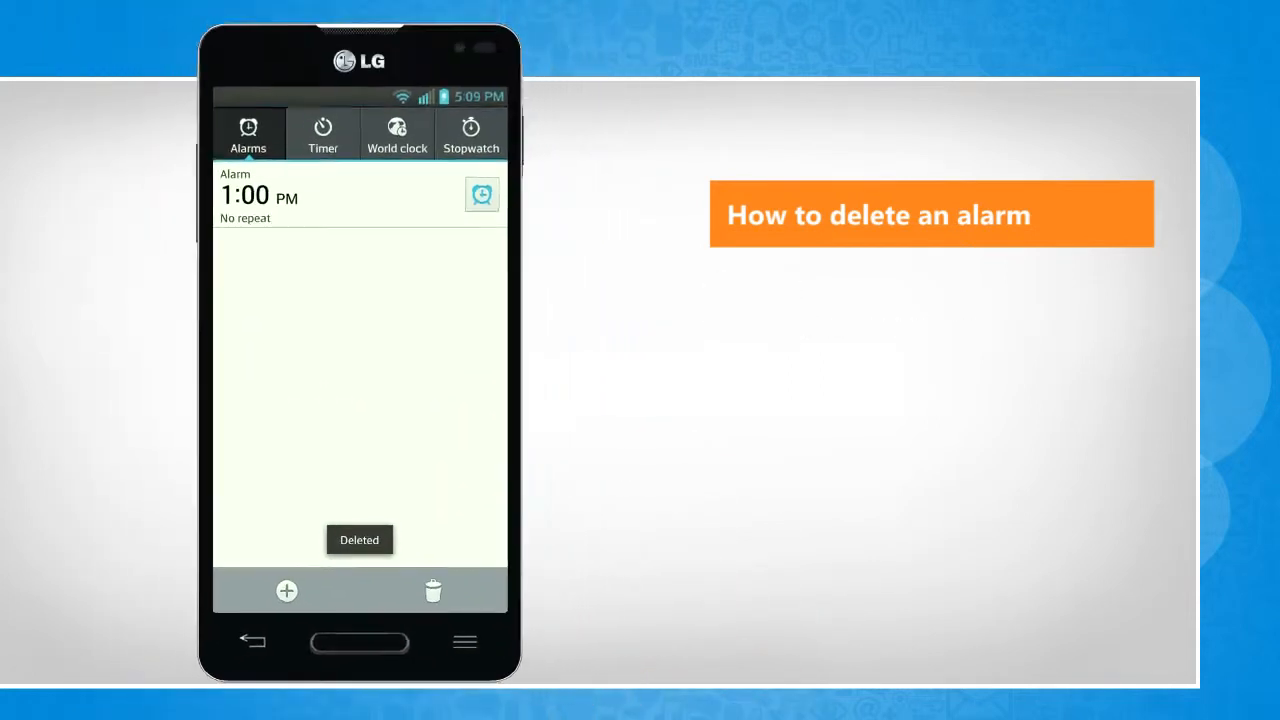